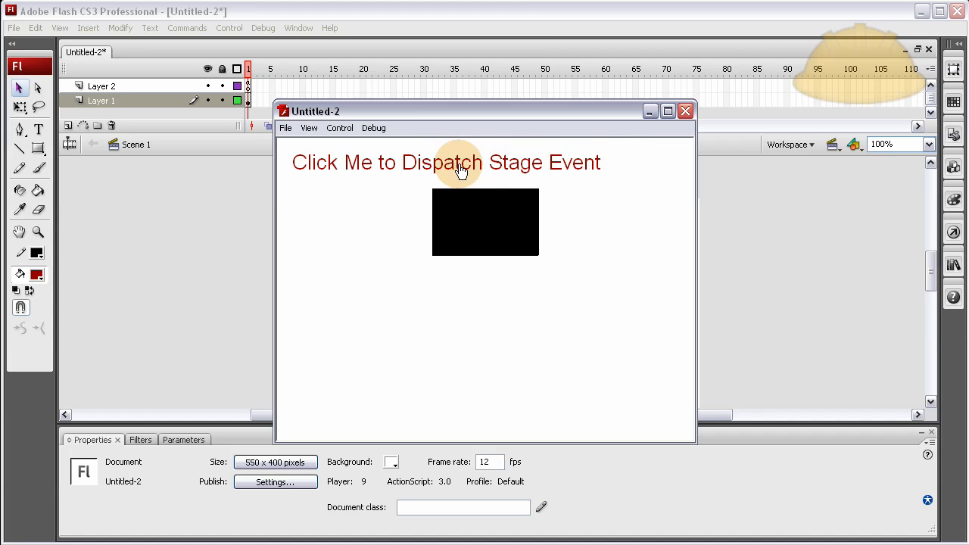
# Step: Close the finished example and start a new ActionScript 3.0 Flash file
pyautogui.click(685, 111)
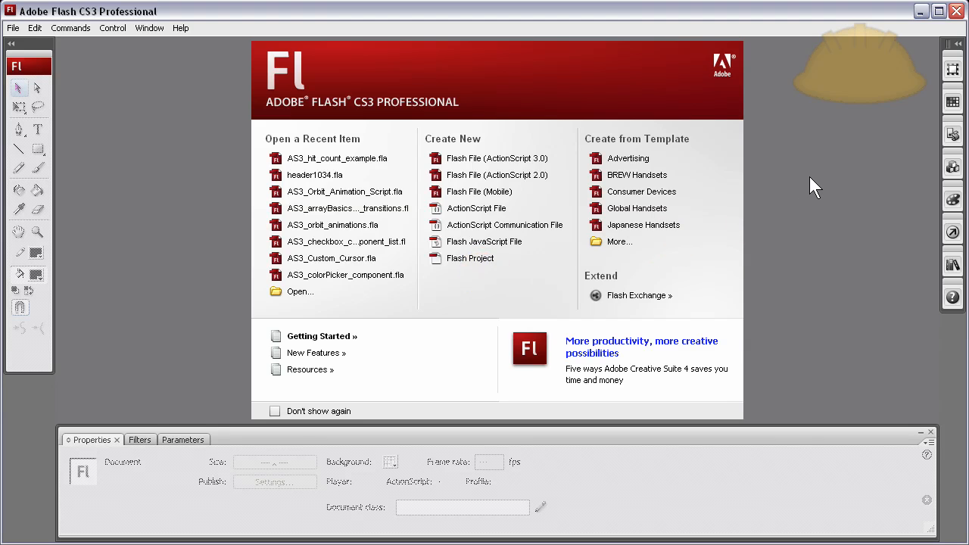
pyautogui.moveTo(833, 174)
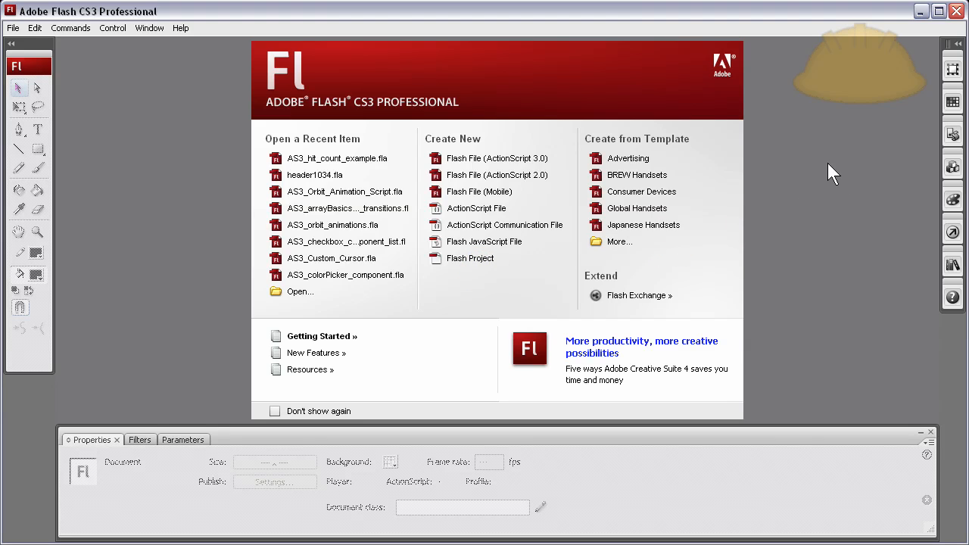
pyautogui.click(496, 158)
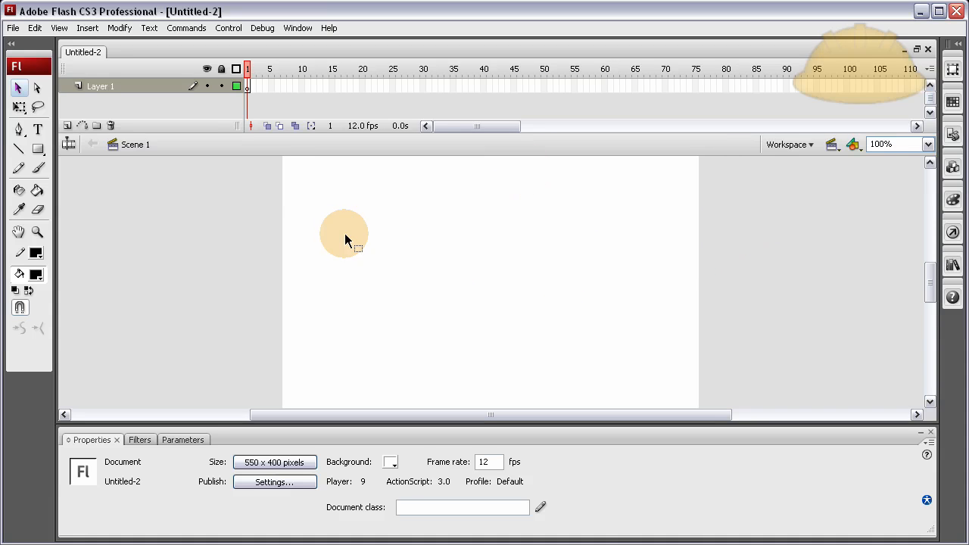
pyautogui.moveTo(344, 233); pyautogui.dragTo(456, 220)
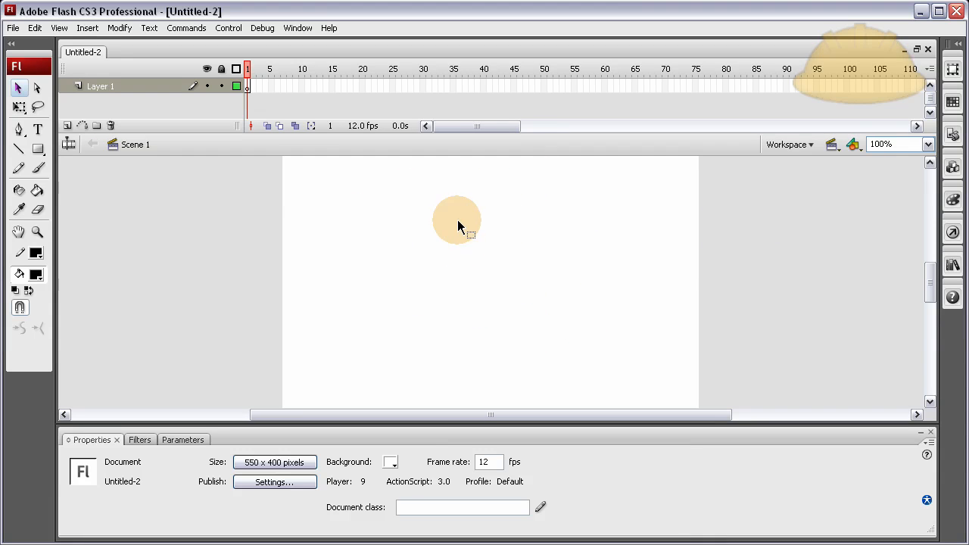
pyautogui.moveTo(457, 220); pyautogui.dragTo(227, 253)
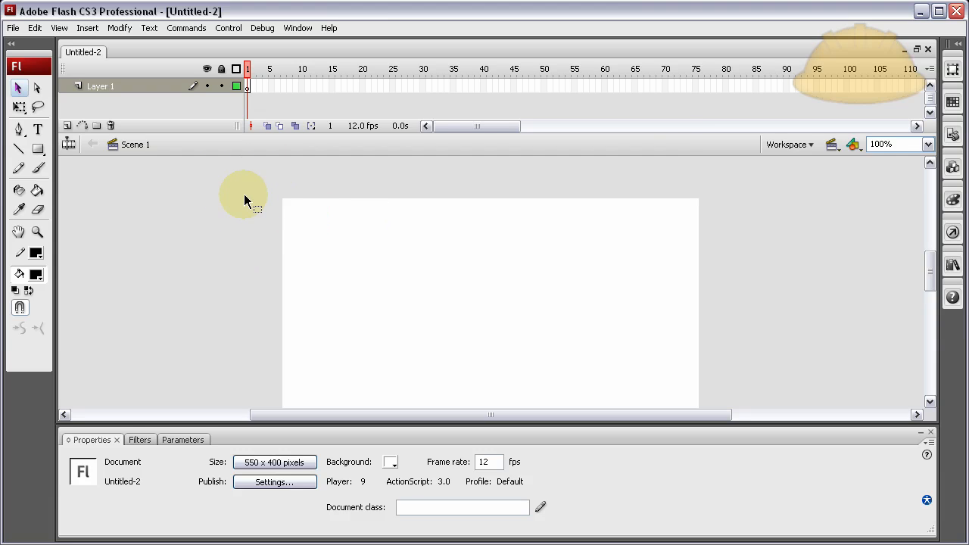
pyautogui.moveTo(37, 128)
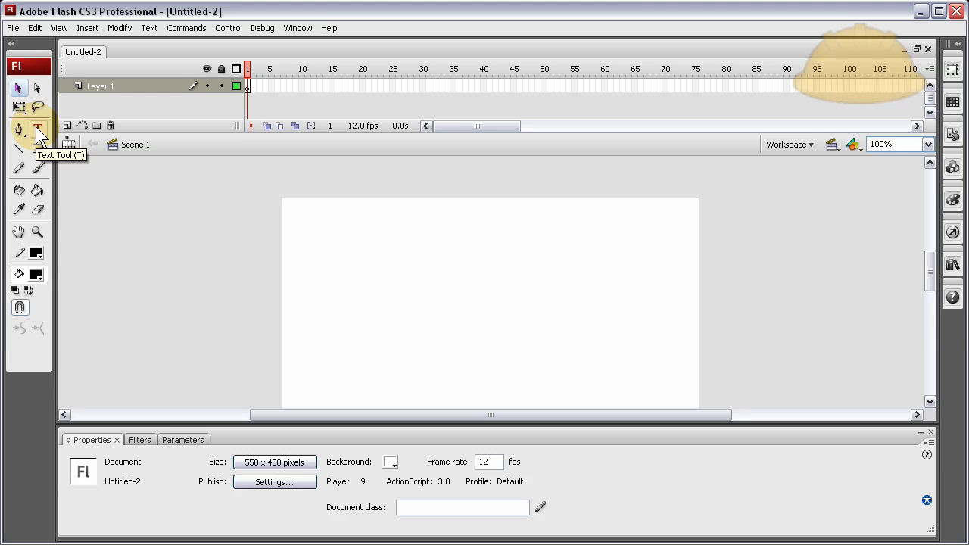
# Step: Draw a dynamic text box near the top-left reading 'Click Me to Dispatch Stage Event'
pyautogui.click(38, 128)
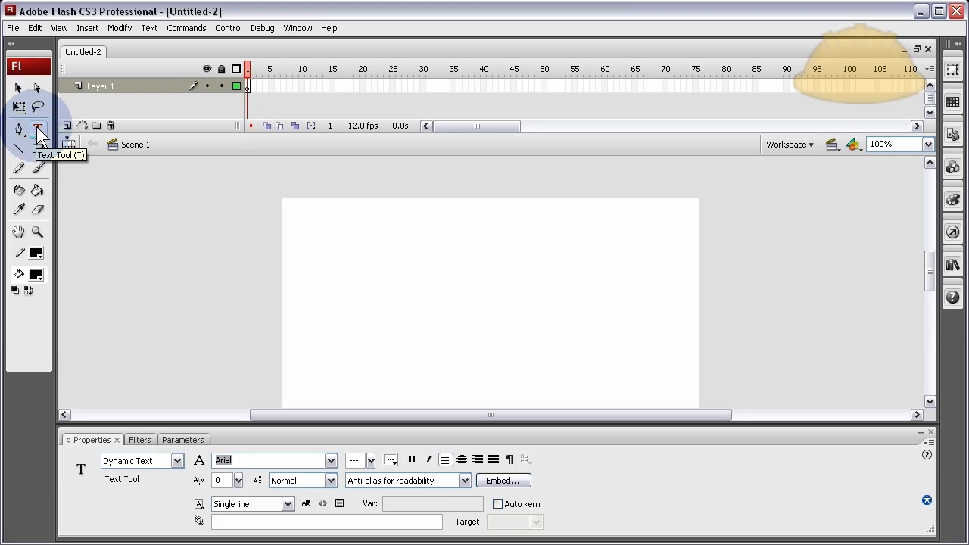
pyautogui.moveTo(309, 227); pyautogui.dragTo(388, 244)
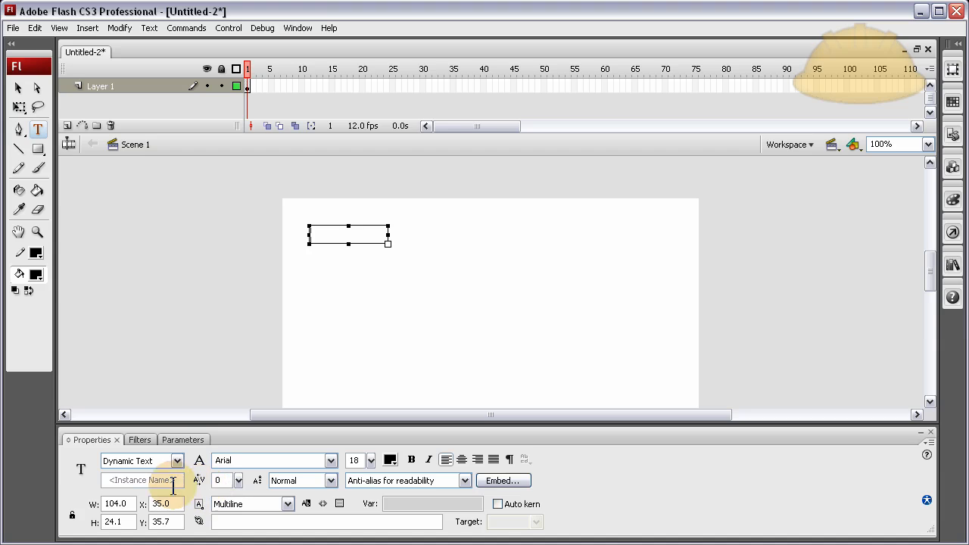
pyautogui.click(19, 87)
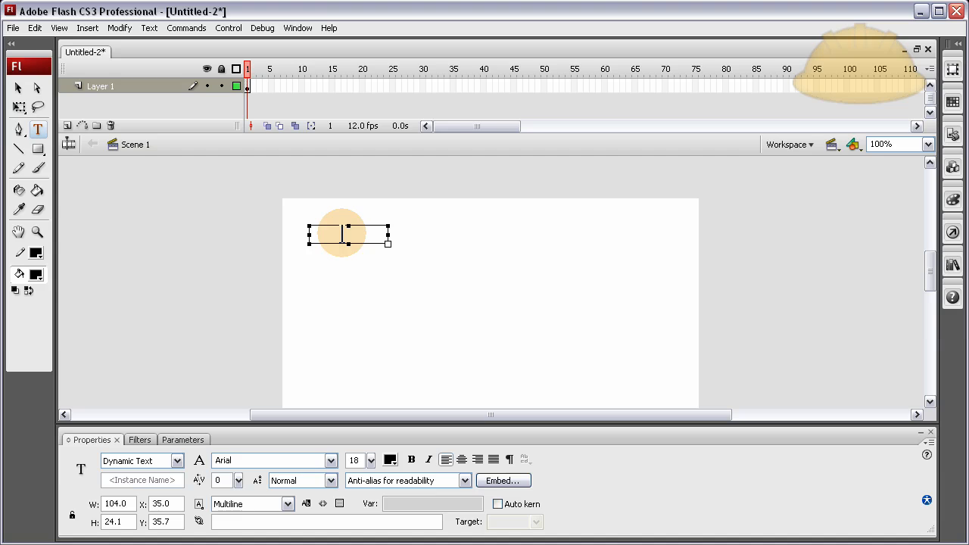
pyautogui.write('Click Me to')
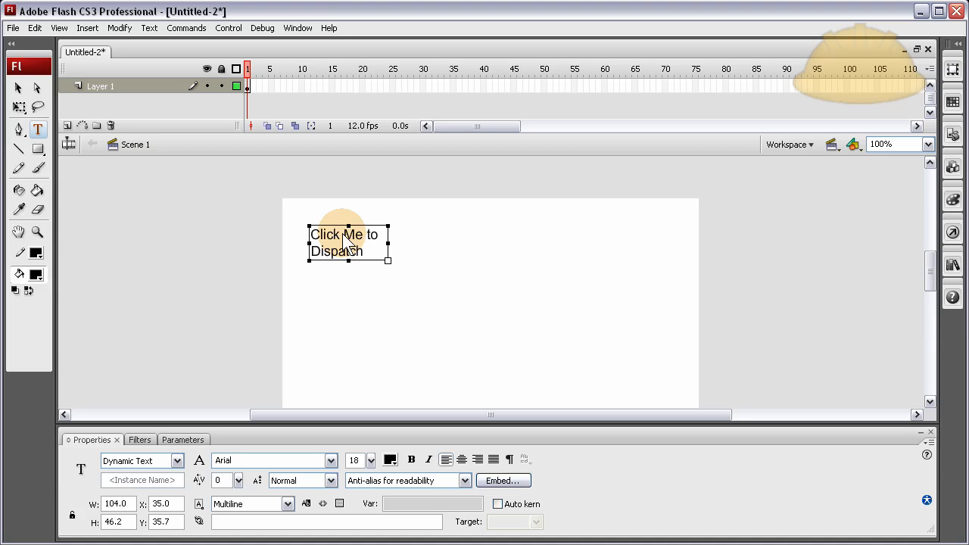
pyautogui.write('Stage Event')
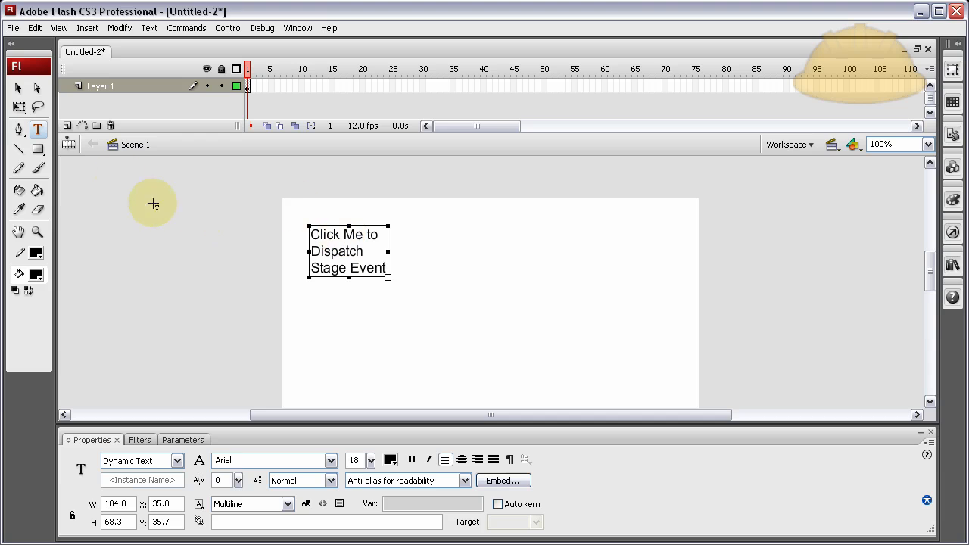
# Step: Widen the text field to fit one line and name the instance myText
pyautogui.click(19, 87)
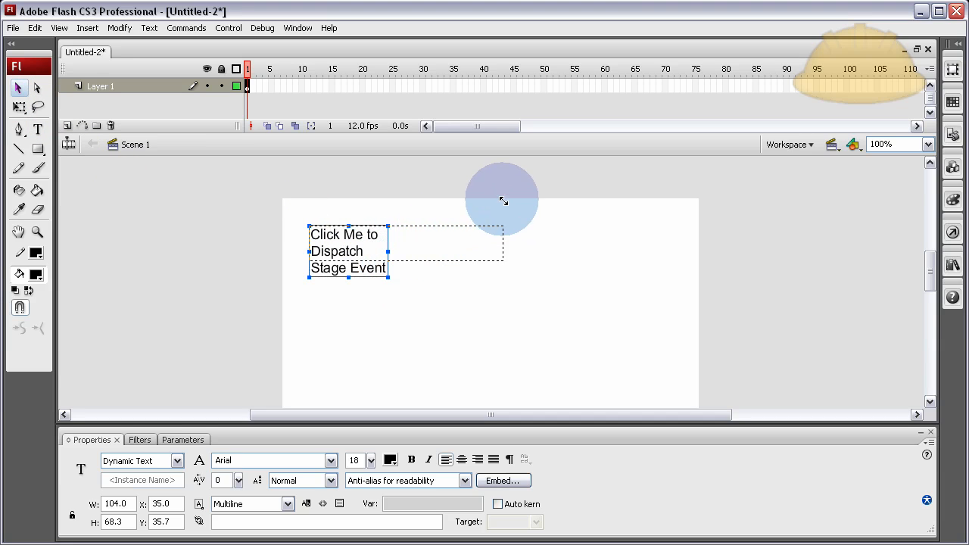
pyautogui.moveTo(502, 200); pyautogui.dragTo(513, 218)
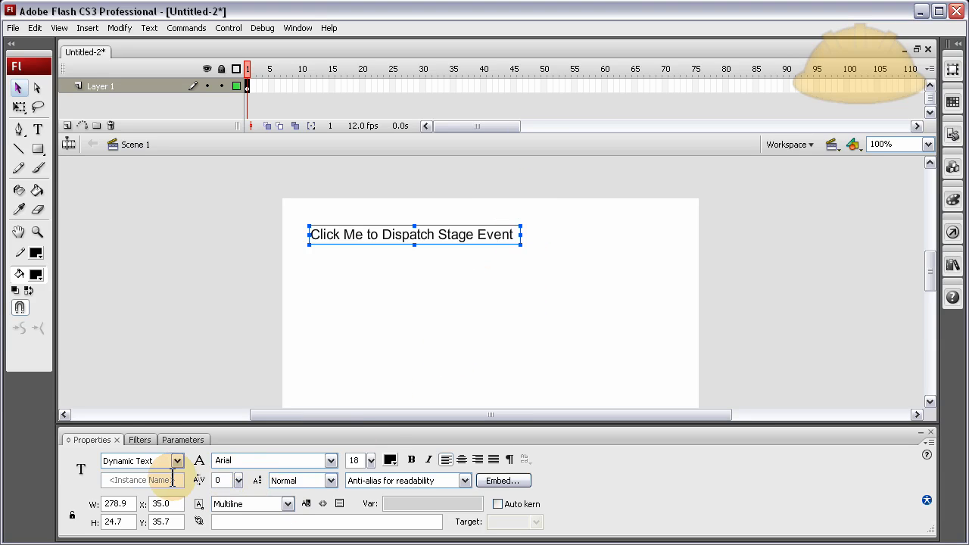
pyautogui.write('myTe')
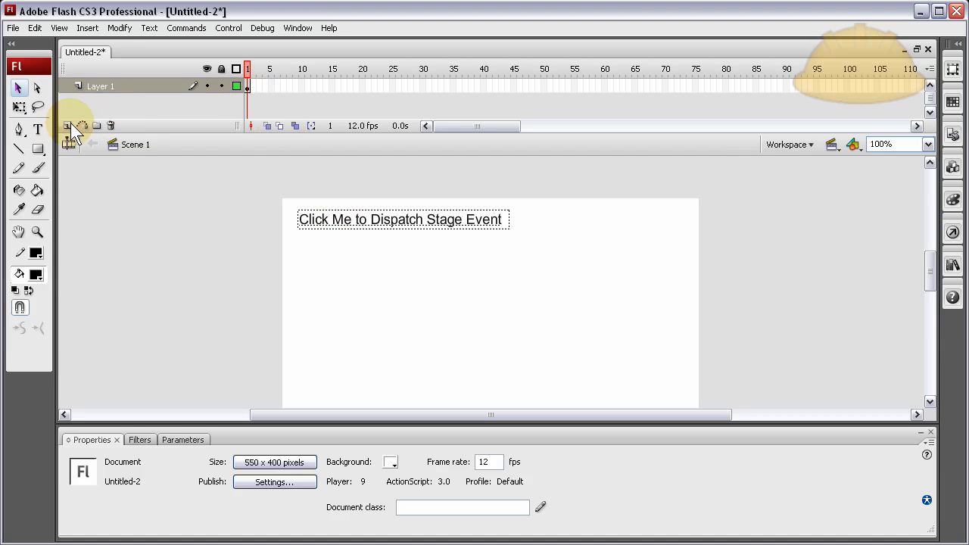
# Step: Add a new layer and draw a black rectangle below the text
pyautogui.click(68, 125)
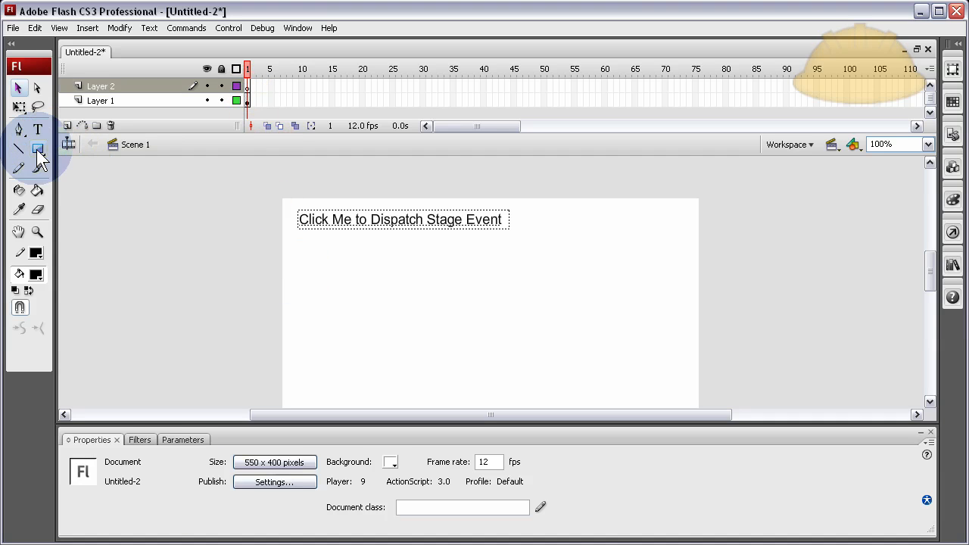
pyautogui.click(38, 147)
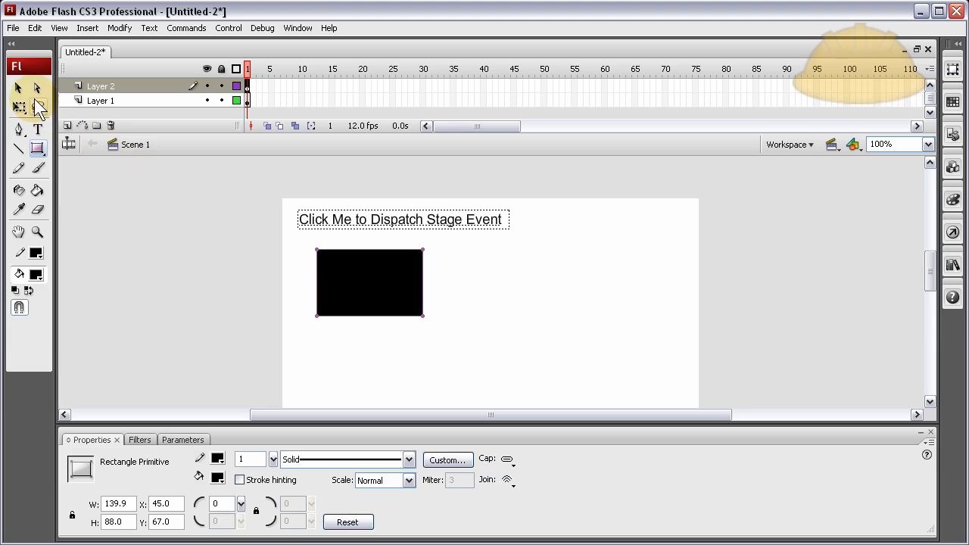
pyautogui.rightClick(369, 283)
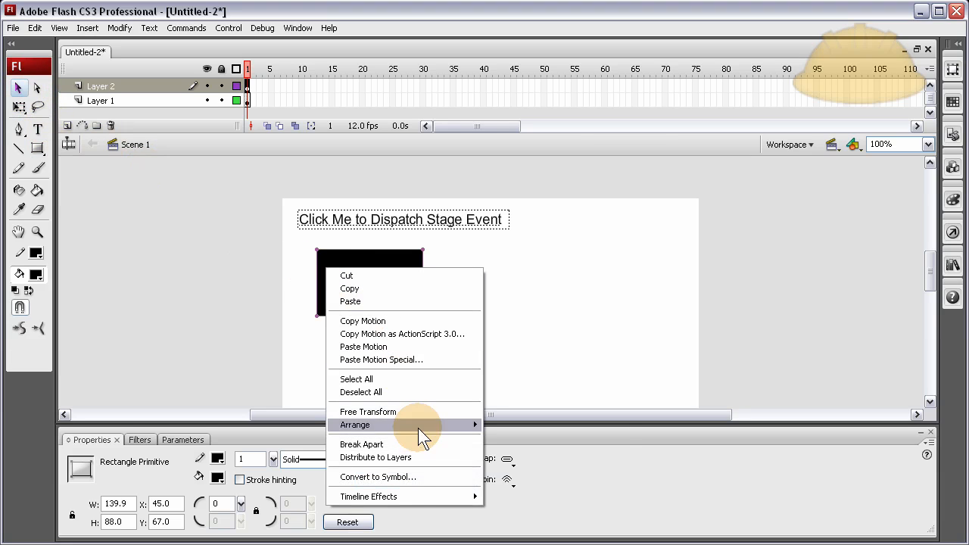
# Step: Convert the rectangle to a movie clip named 'my box' with instance name myBox
pyautogui.click(377, 477)
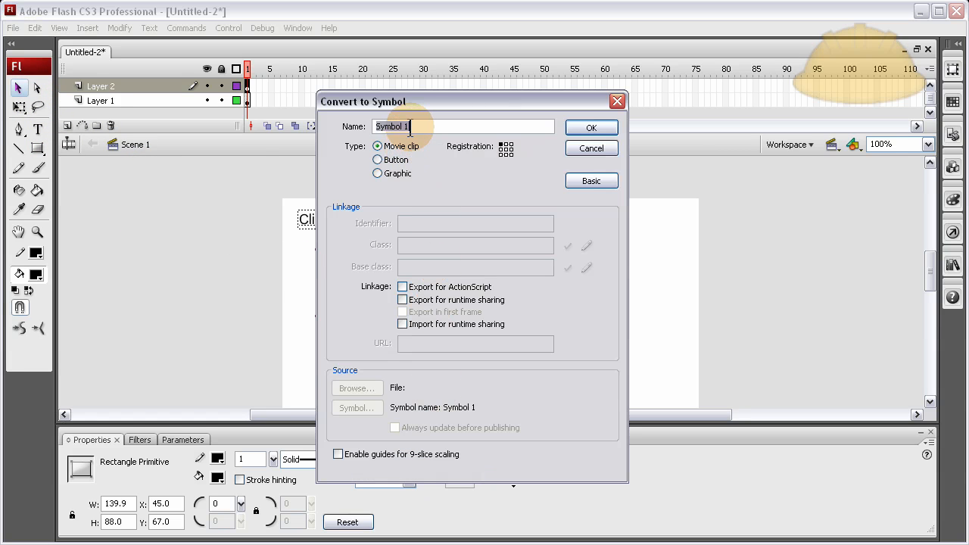
pyautogui.write('my b')
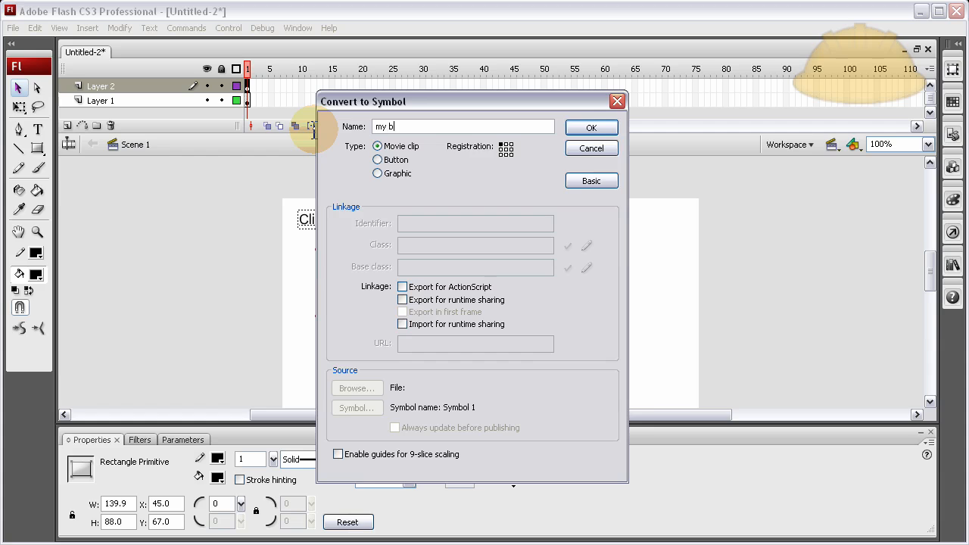
pyautogui.write('ox')
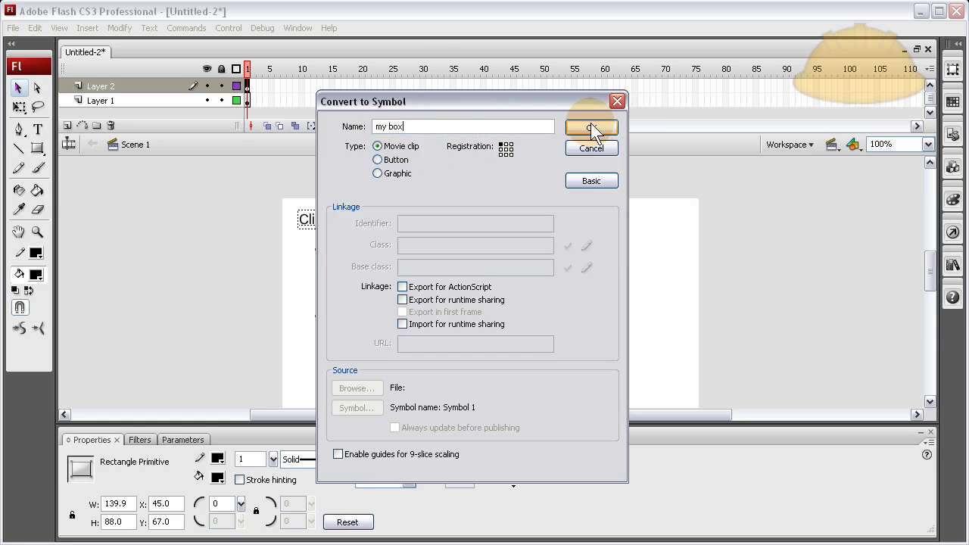
pyautogui.click(591, 126)
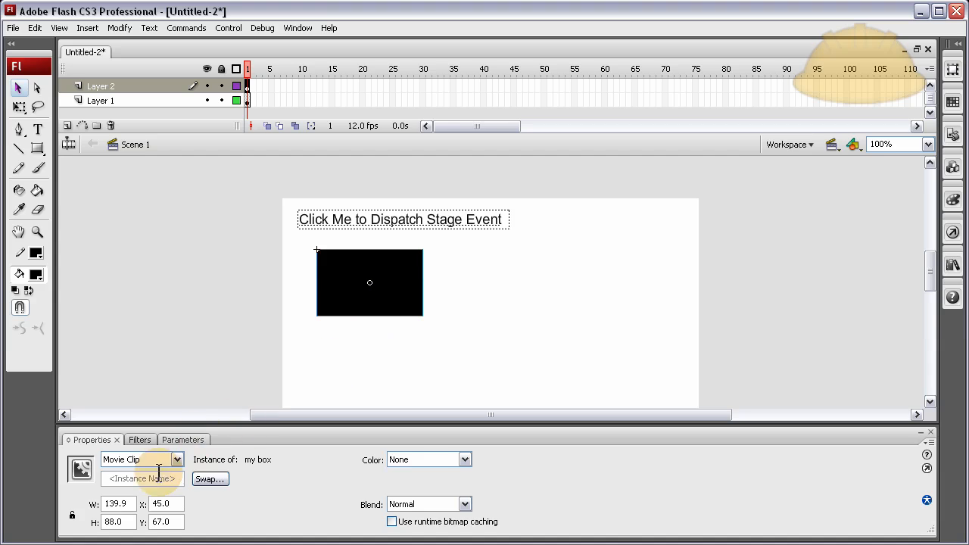
pyautogui.write('myB')
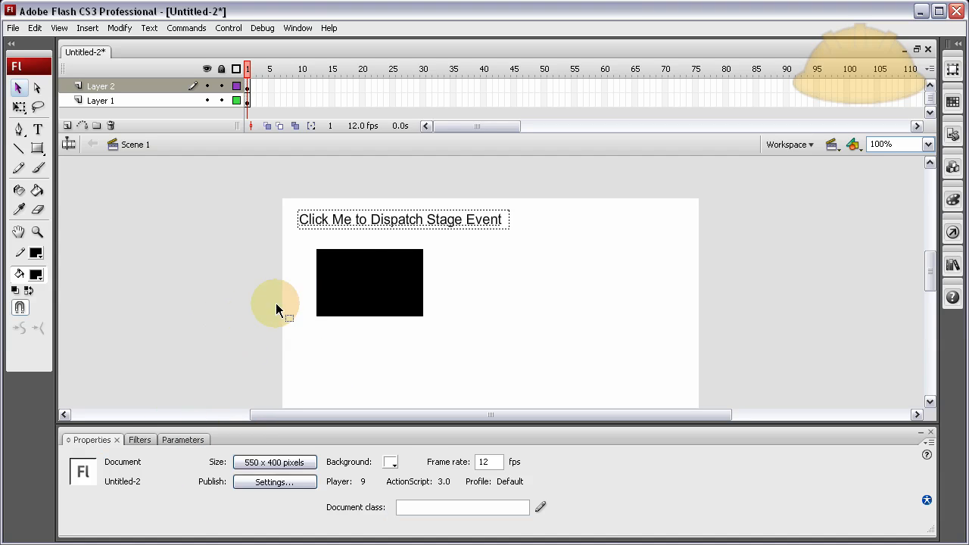
pyautogui.click(370, 282)
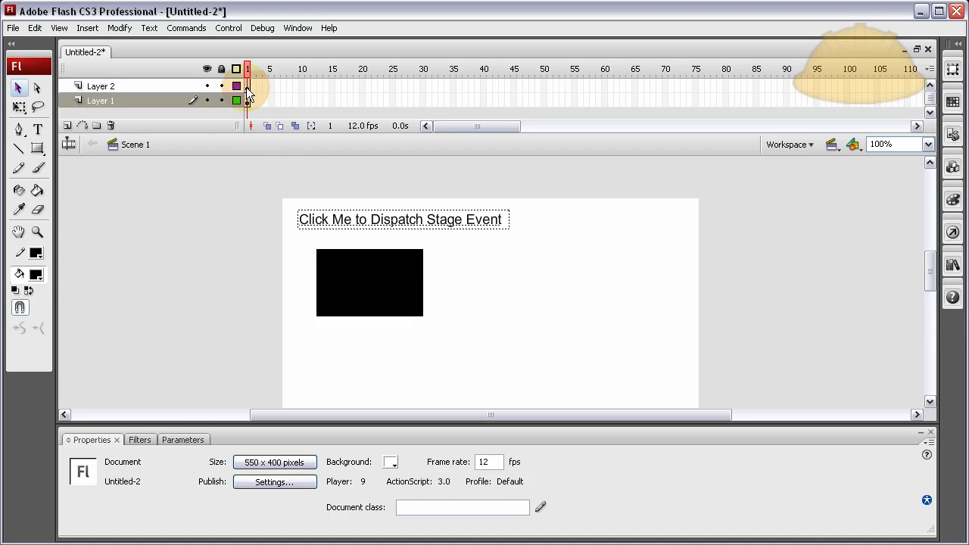
# Step: Check the box's instance name and select frame 1 of Layer 2
pyautogui.click(370, 282)
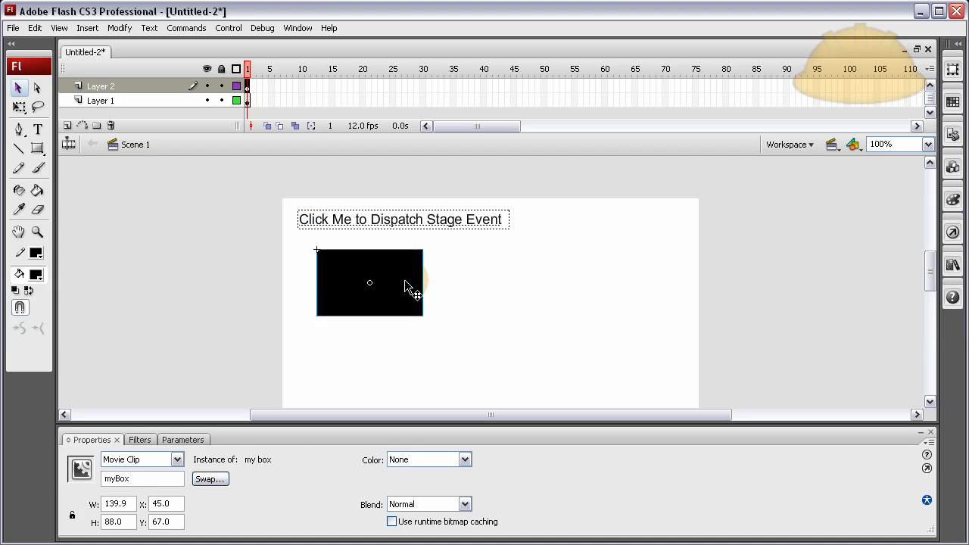
pyautogui.click(248, 85)
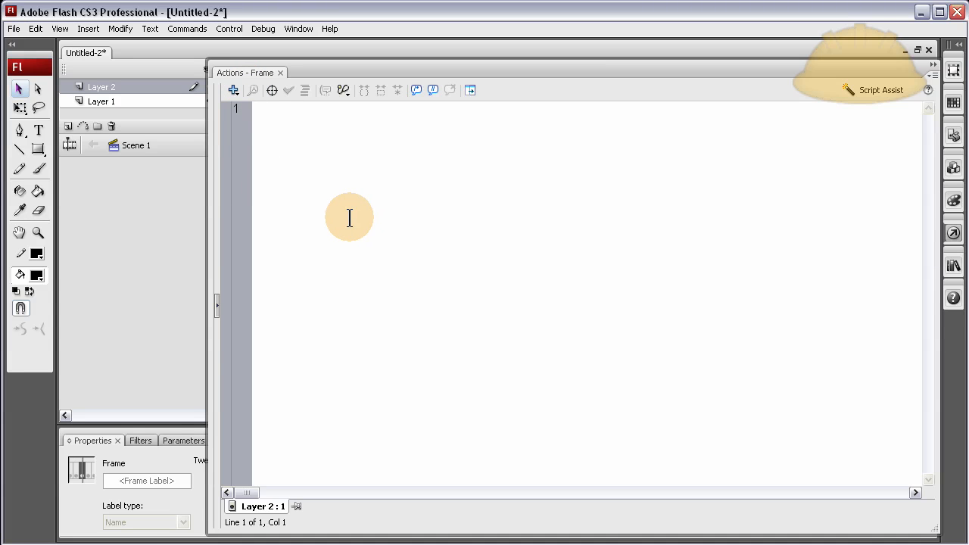
# Step: Type myText.addEventListener(TextEvent.LINK, clickMyText); in the frame 1 script
pyautogui.write('myTex')
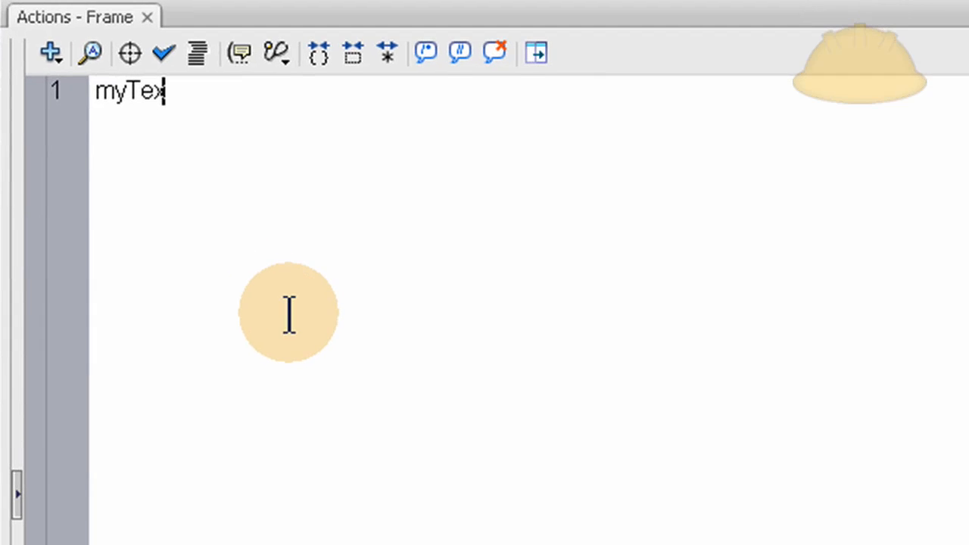
pyautogui.write('t')
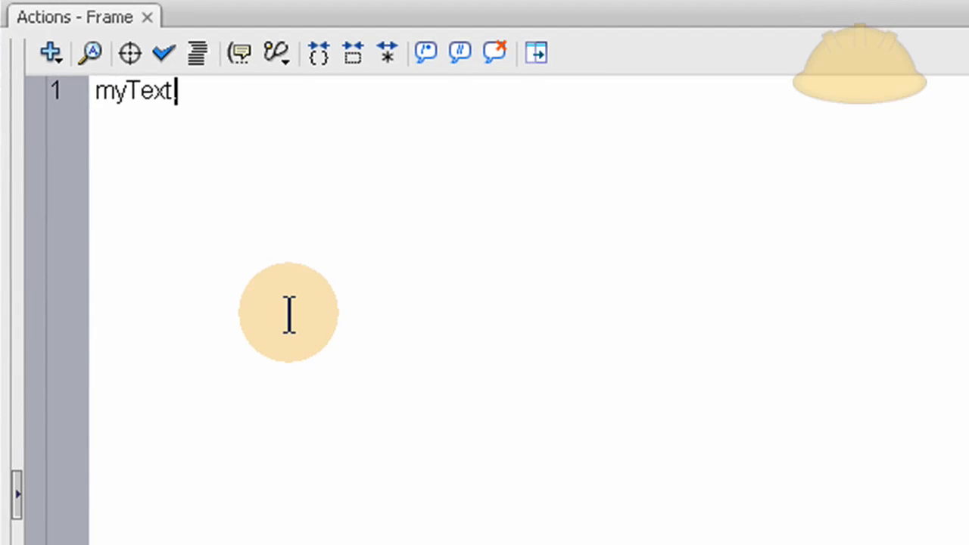
pyautogui.write('.a')
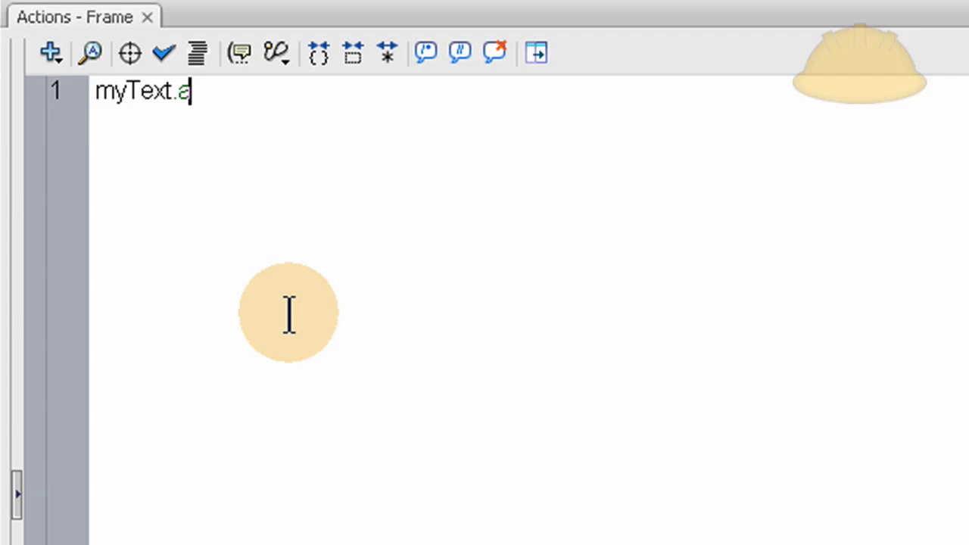
pyautogui.write('ddEve')
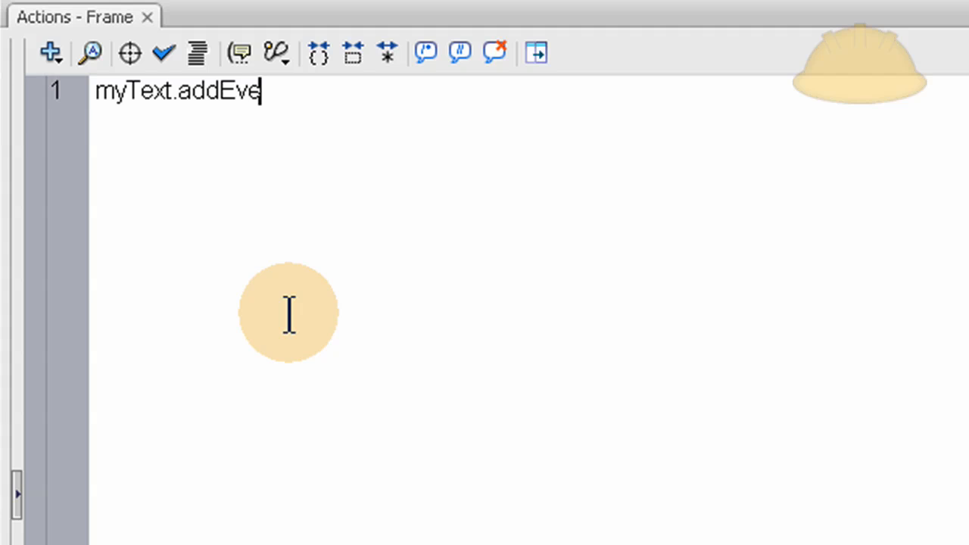
pyautogui.write('ntLis')
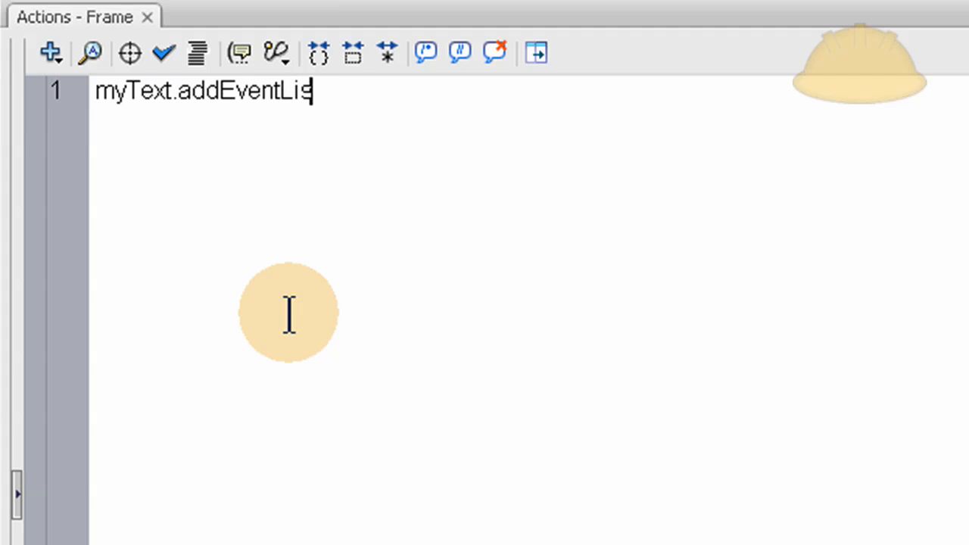
pyautogui.write('tener')
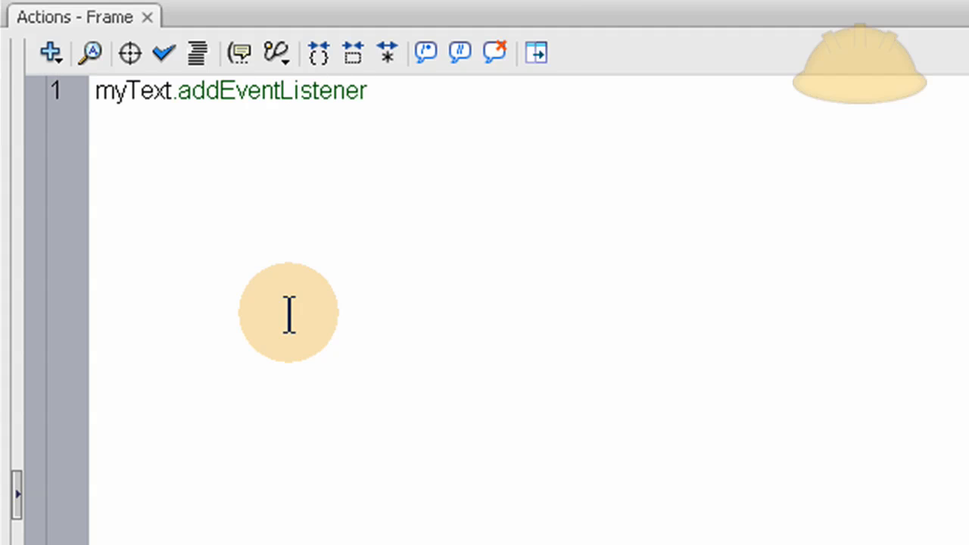
pyautogui.write('()')
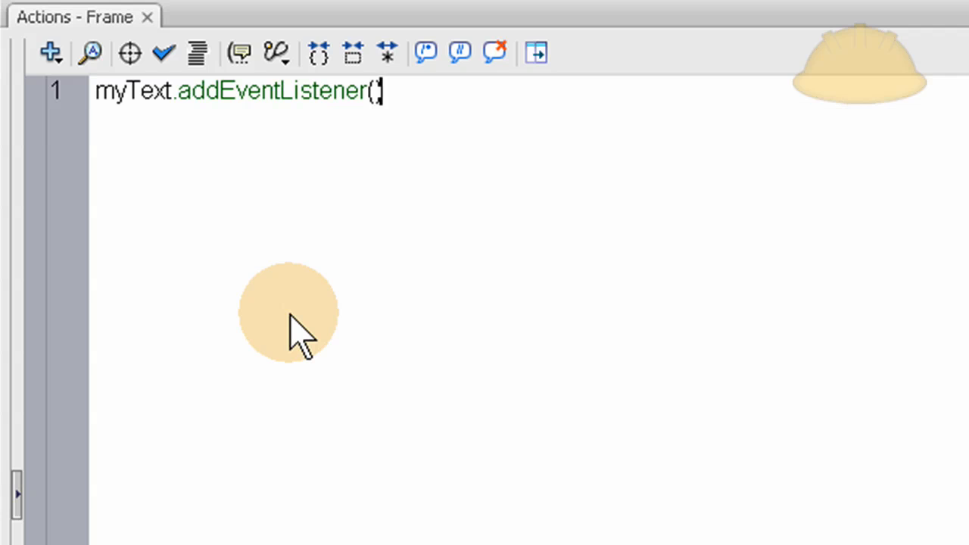
pyautogui.write(';')
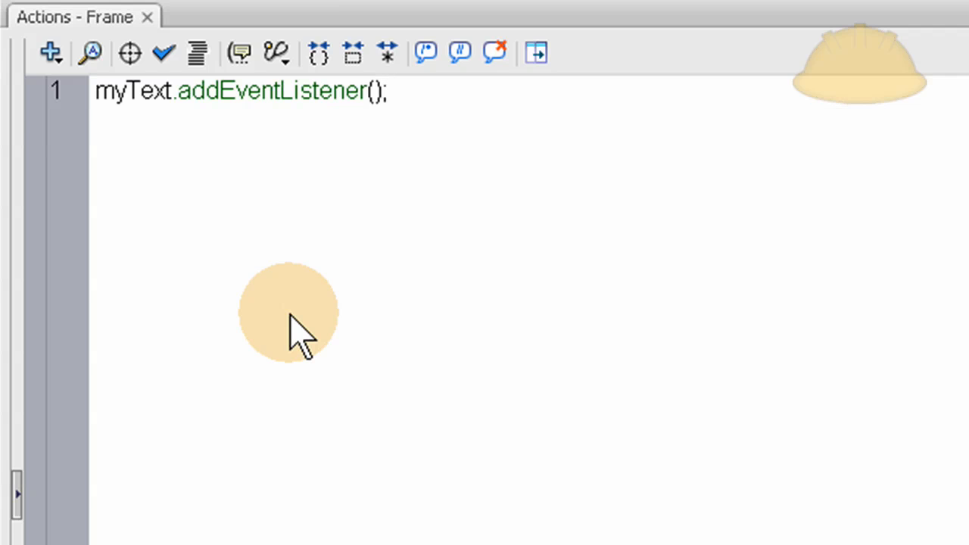
pyautogui.write('T')
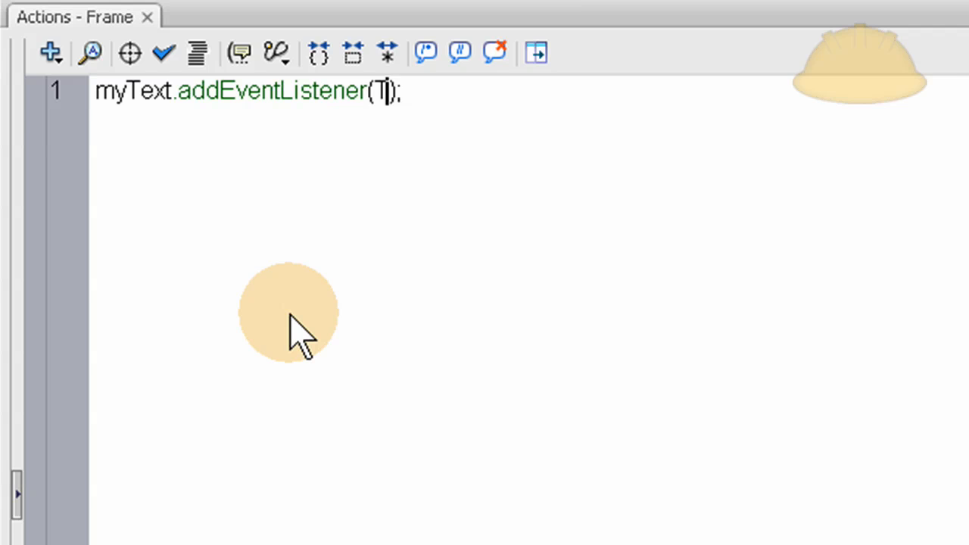
pyautogui.write('extEve')
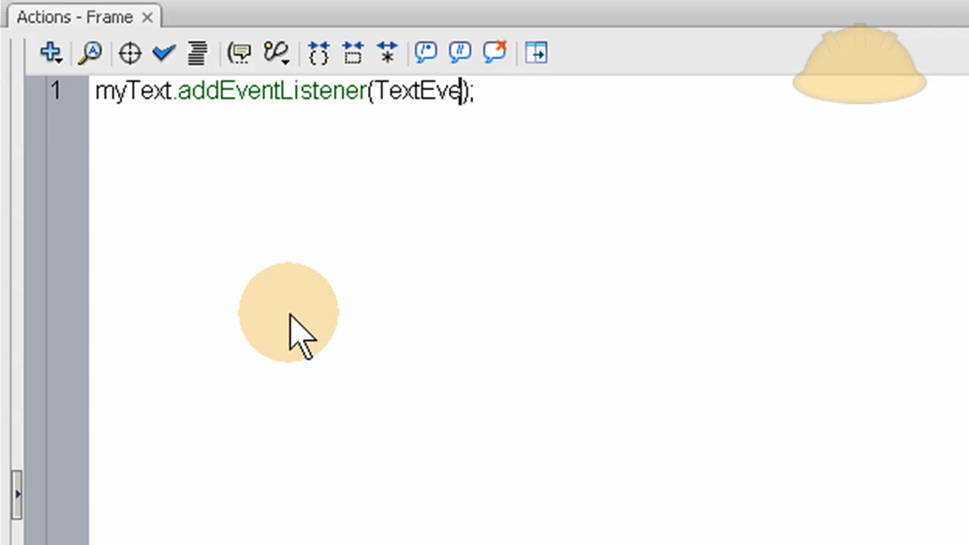
pyautogui.write('nt')
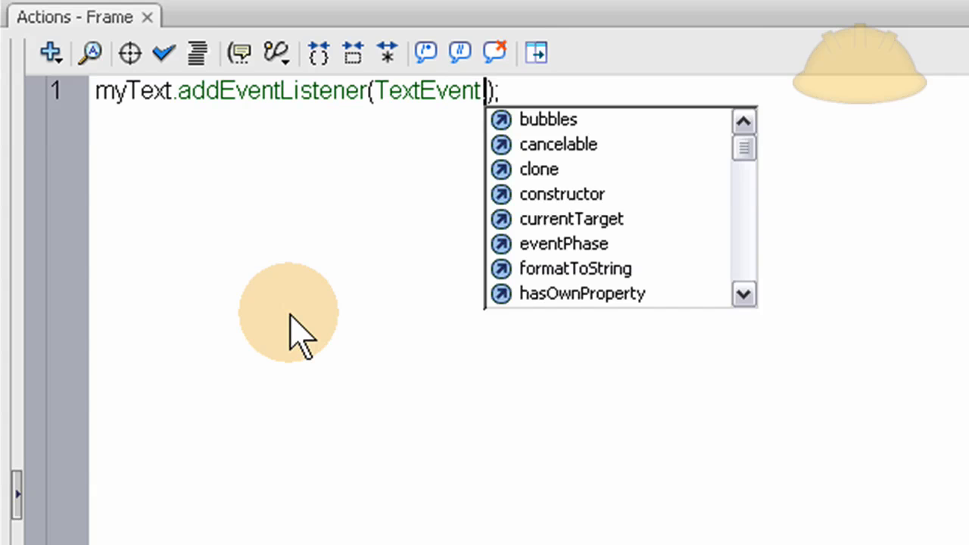
pyautogui.write('LINK,')
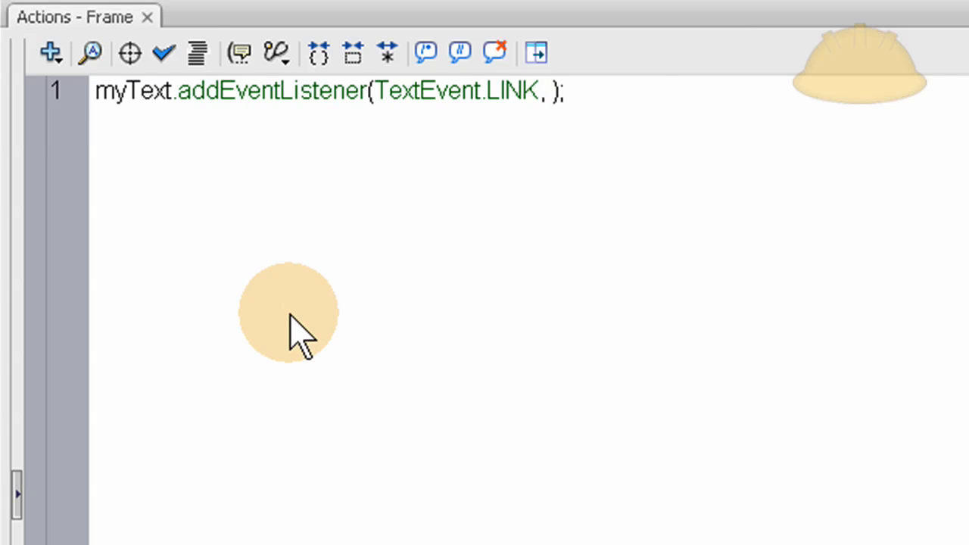
pyautogui.write('click')
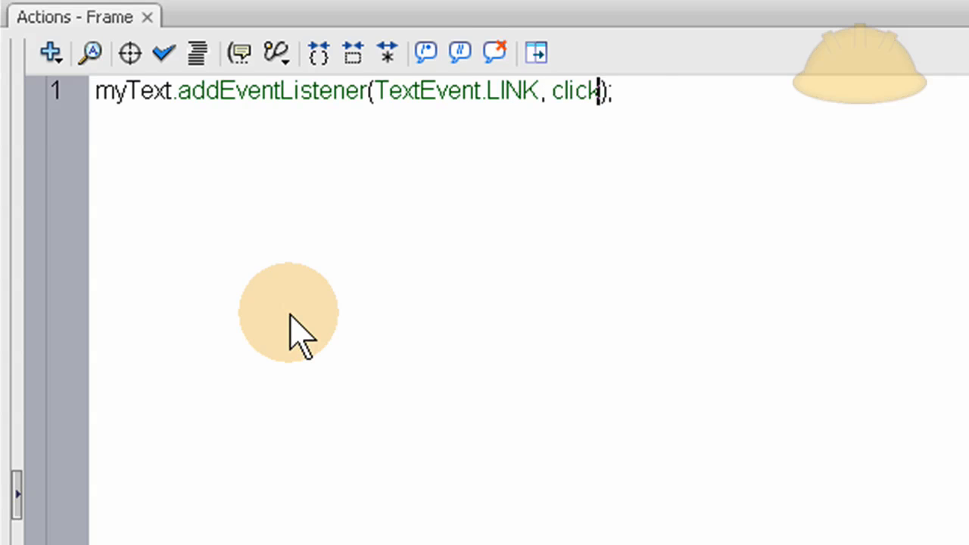
pyautogui.write('M')
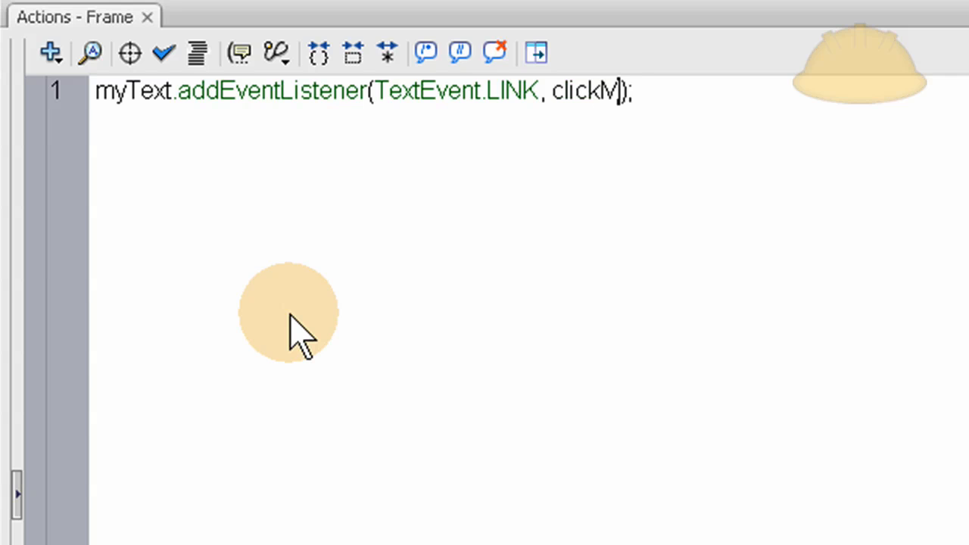
pyautogui.write('yText')
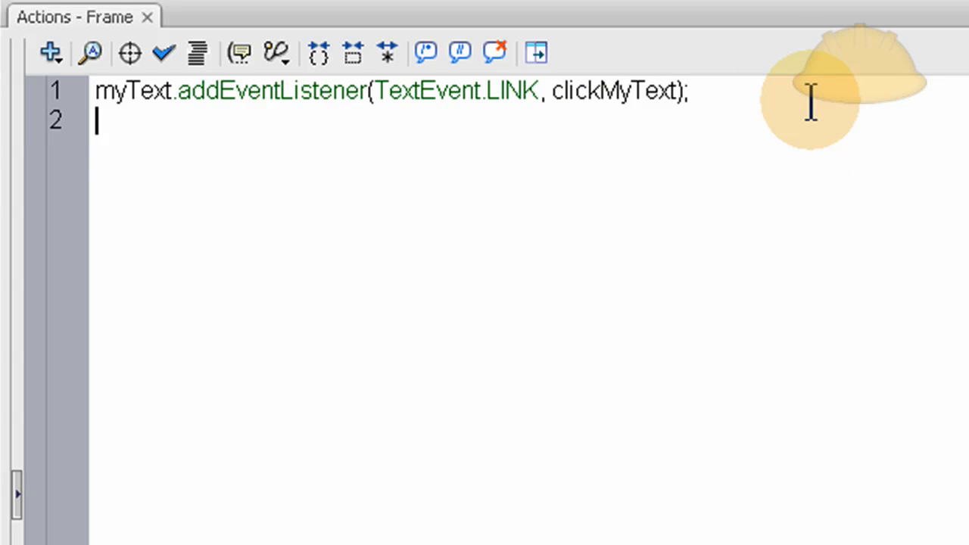
# Step: Type function clickMyText (event:TextEvent) :void { } with an empty body
pyautogui.write('func')
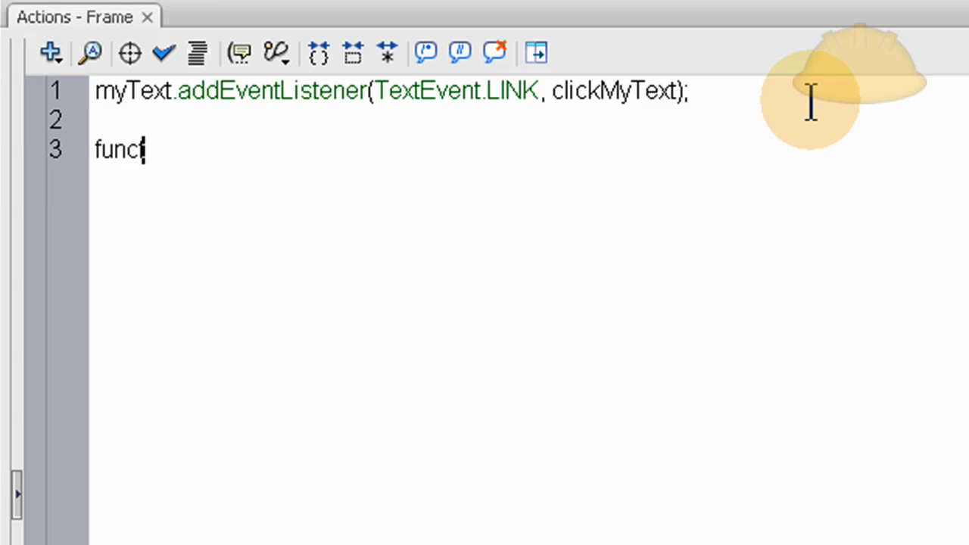
pyautogui.write('tion')
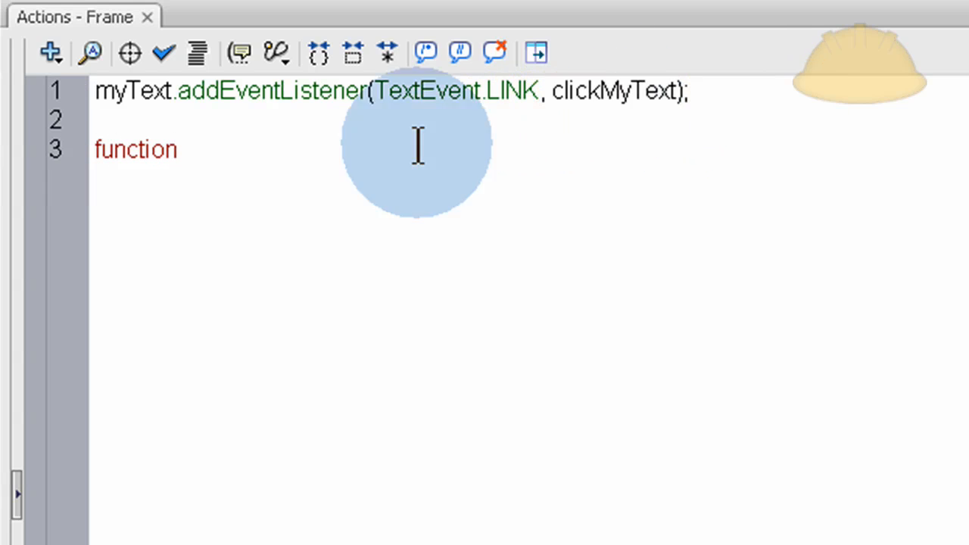
pyautogui.write('clickMyText')
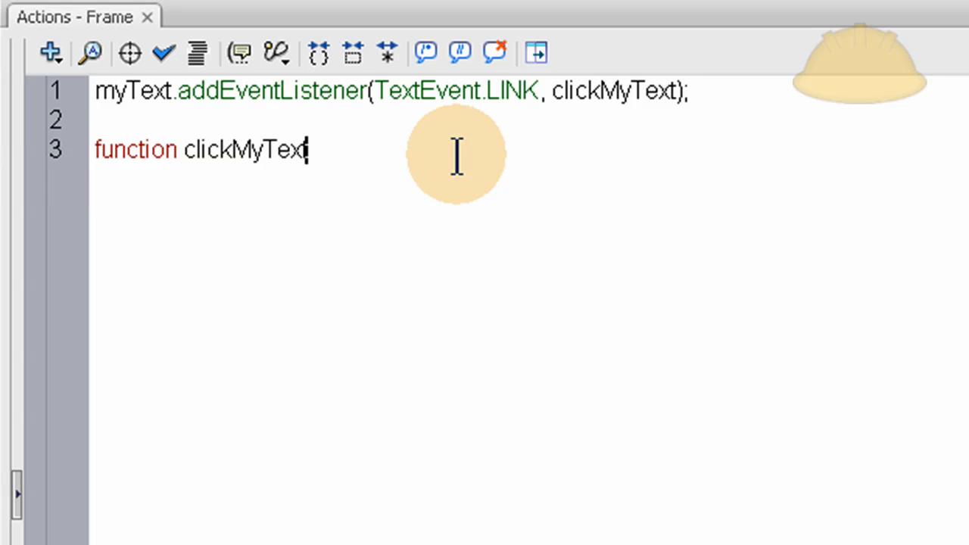
pyautogui.write('()')
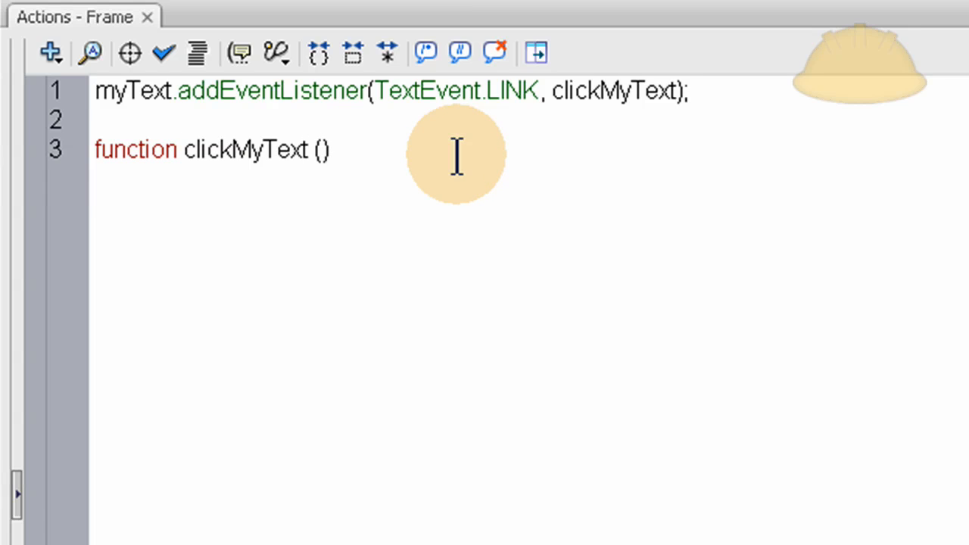
pyautogui.write(':void {')
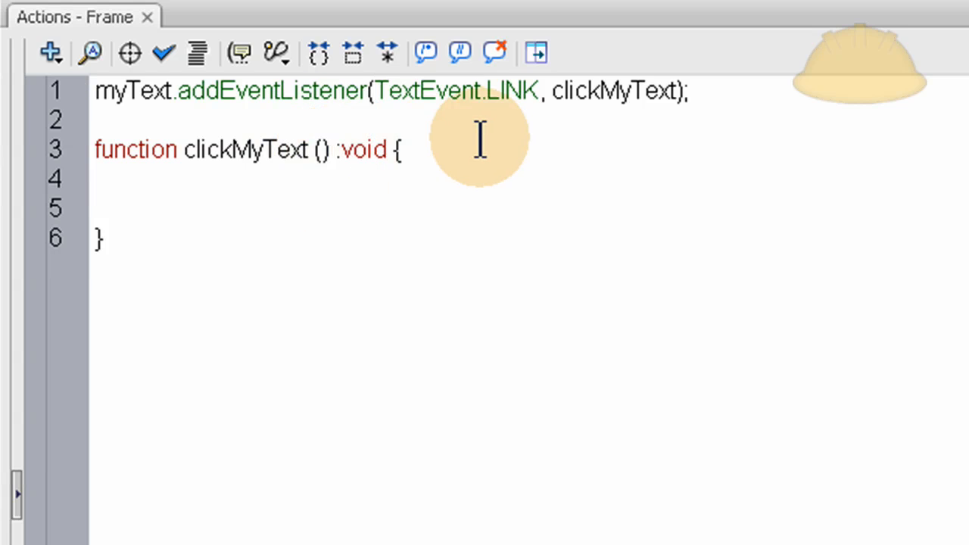
pyautogui.write('event:')
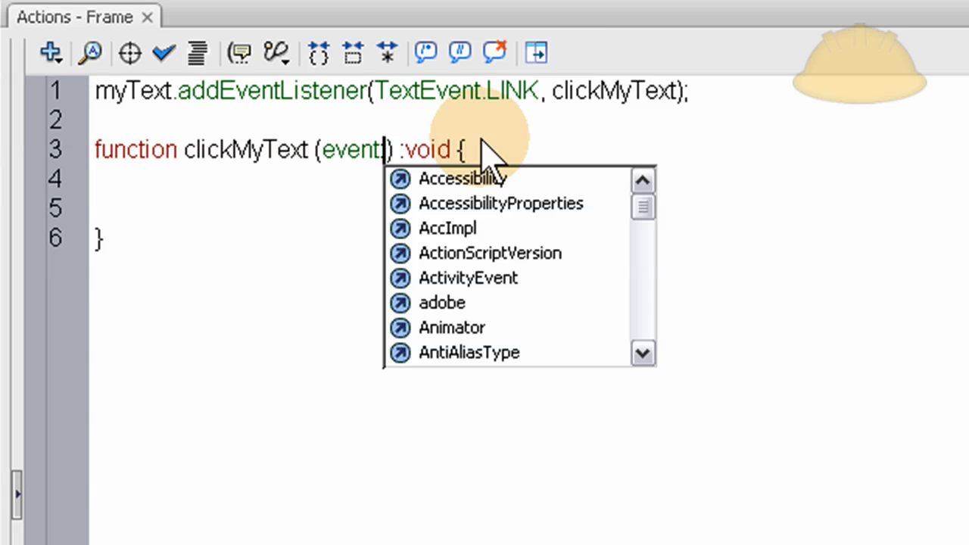
pyautogui.write('TextEvent')
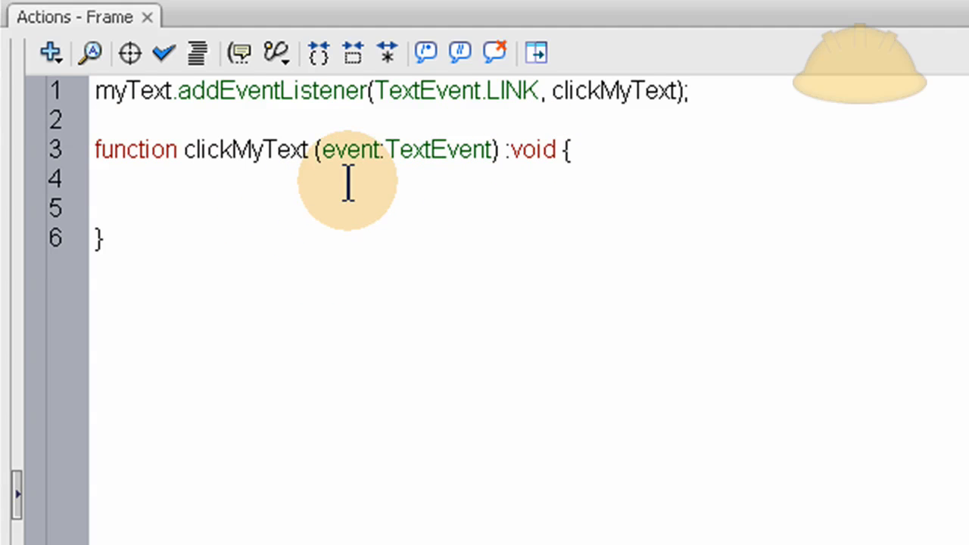
# Step: Write myBox.x += 5; inside the clickMyText function body
pyautogui.click(117, 181)
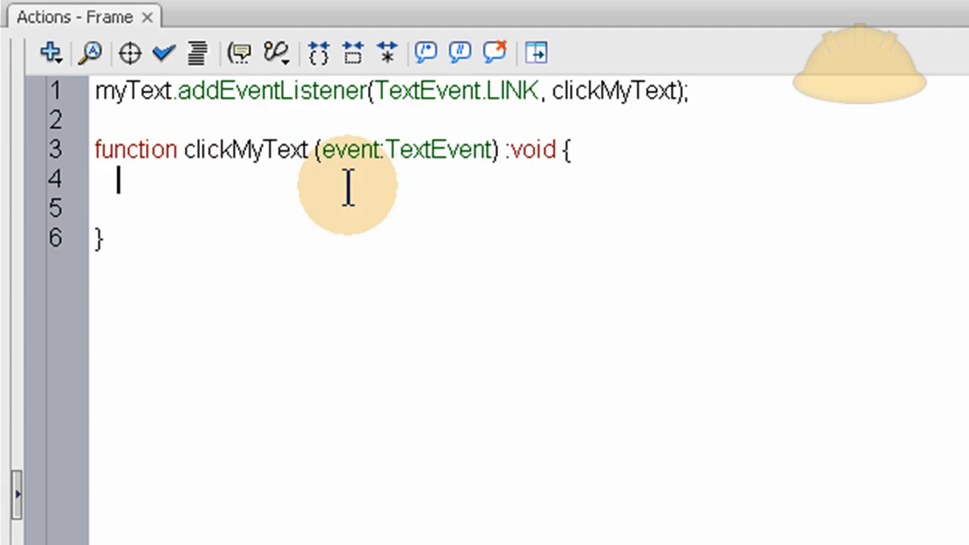
pyautogui.write('my')
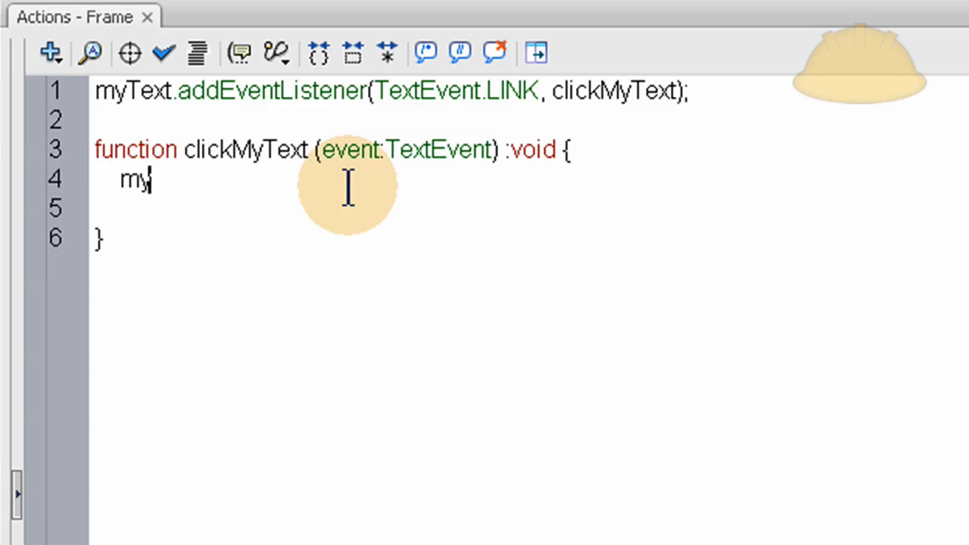
pyautogui.write('Box.')
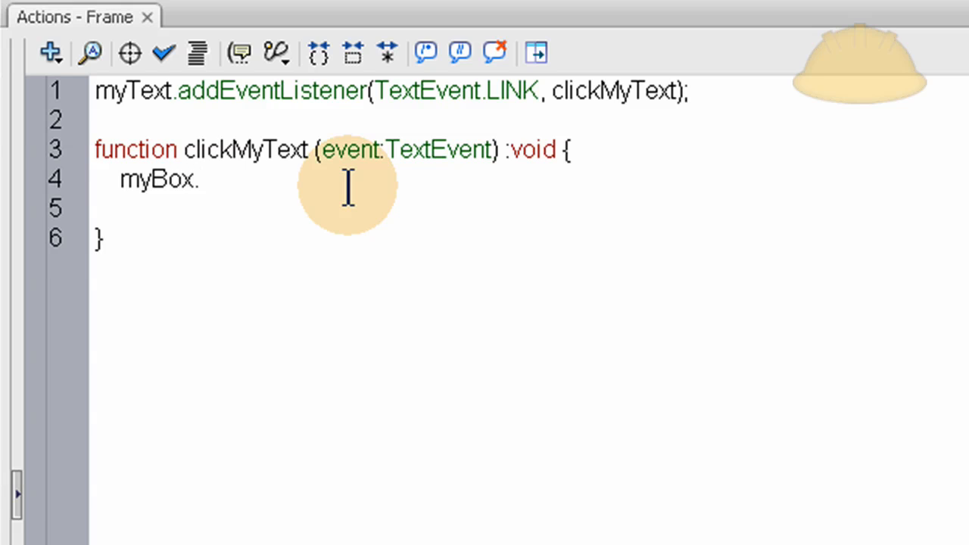
pyautogui.write('x')
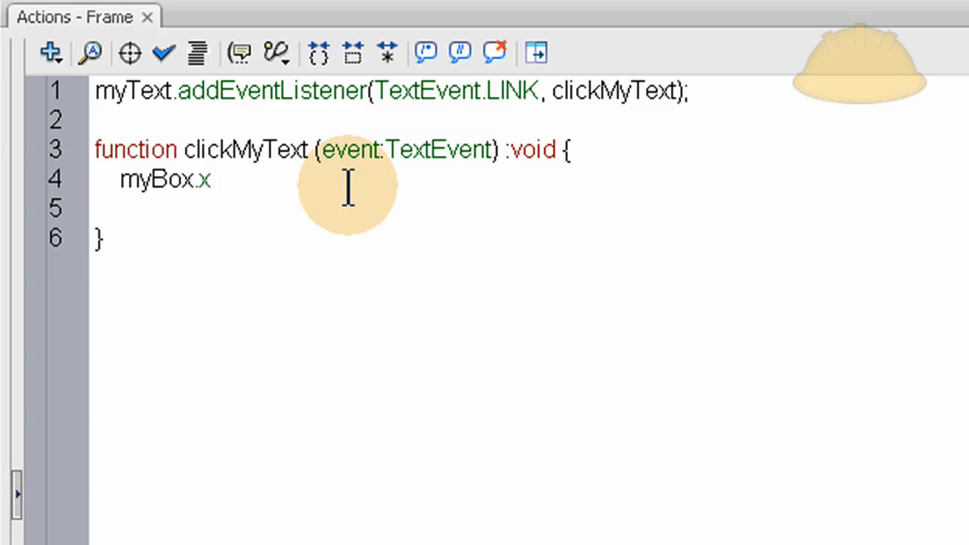
pyautogui.click(208, 180)
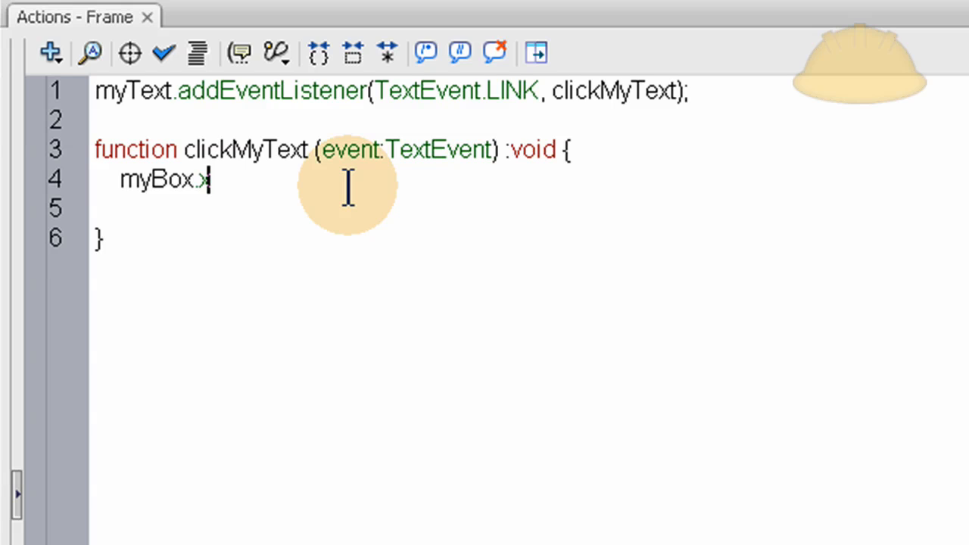
pyautogui.write('+')
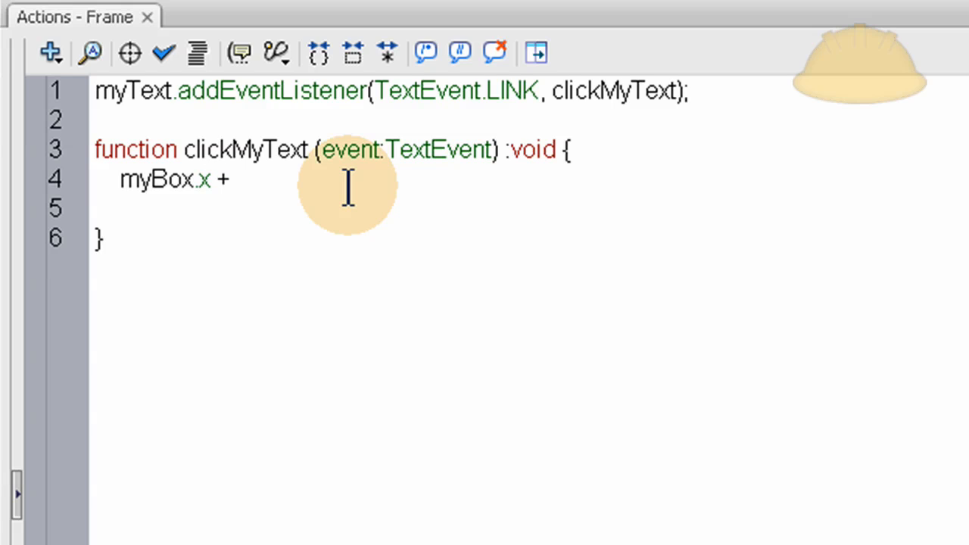
pyautogui.click(228, 181)
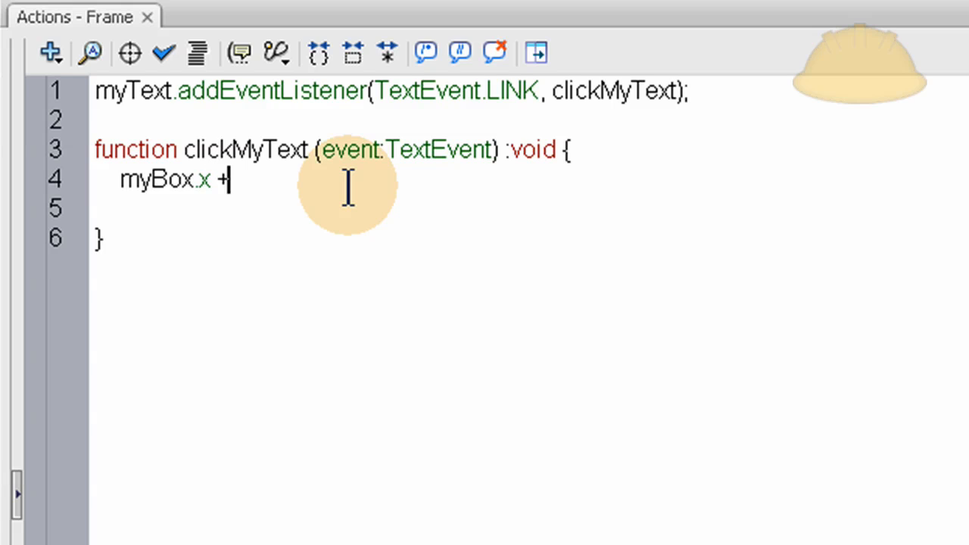
pyautogui.write('=')
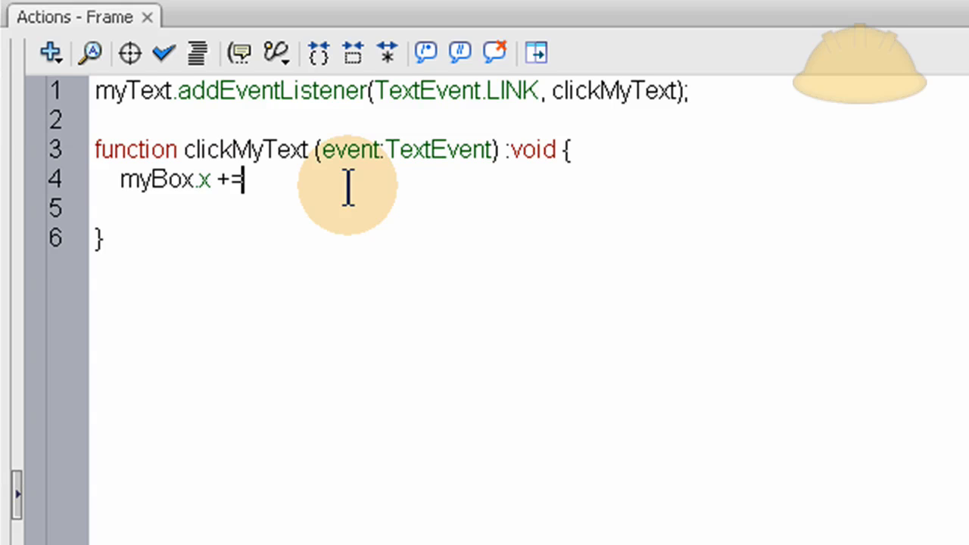
pyautogui.write('5')
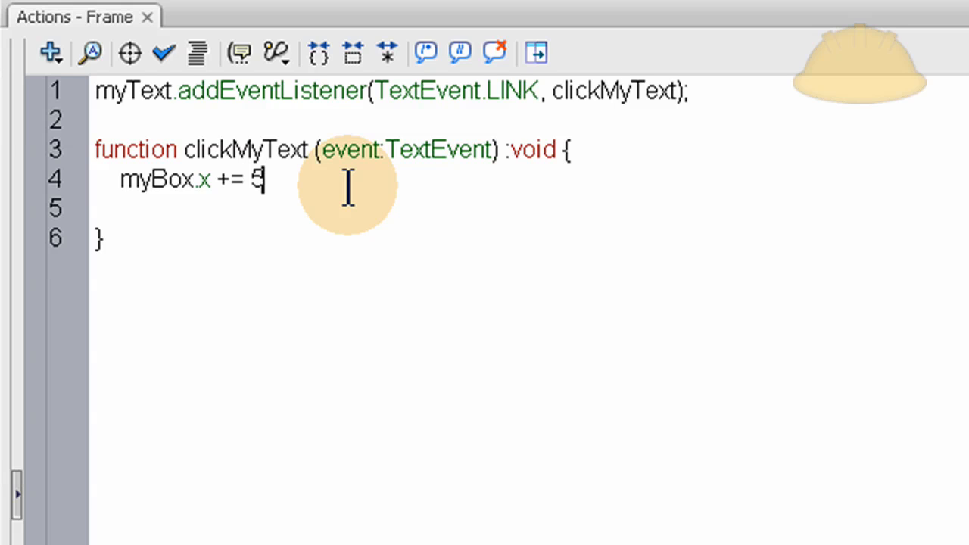
pyautogui.write(';')
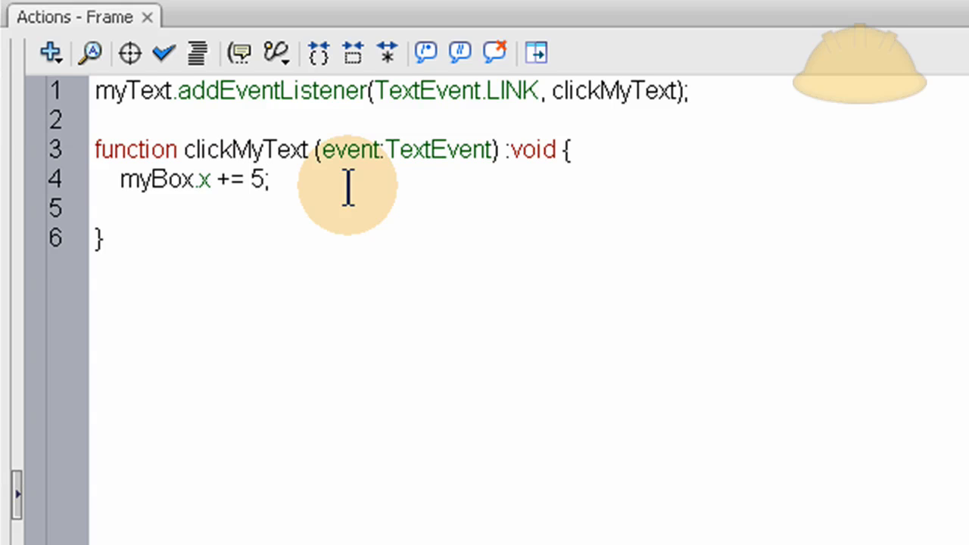